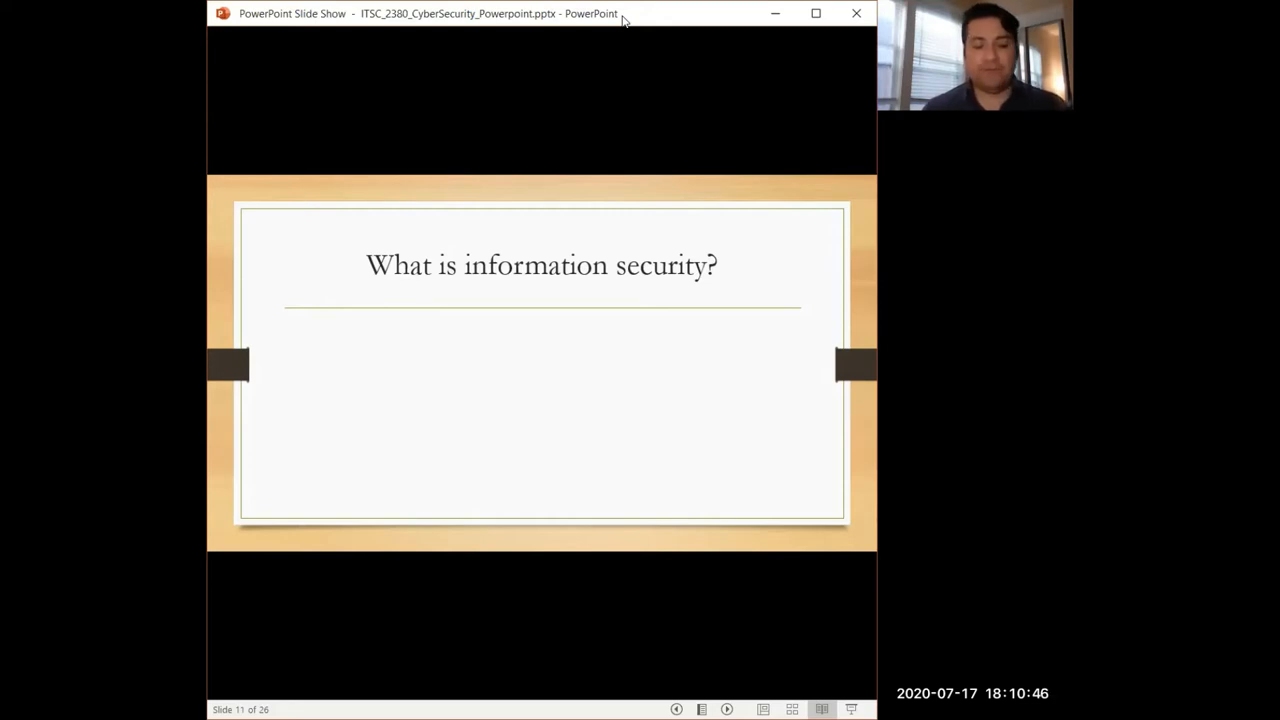
pyautogui.click(856, 364)
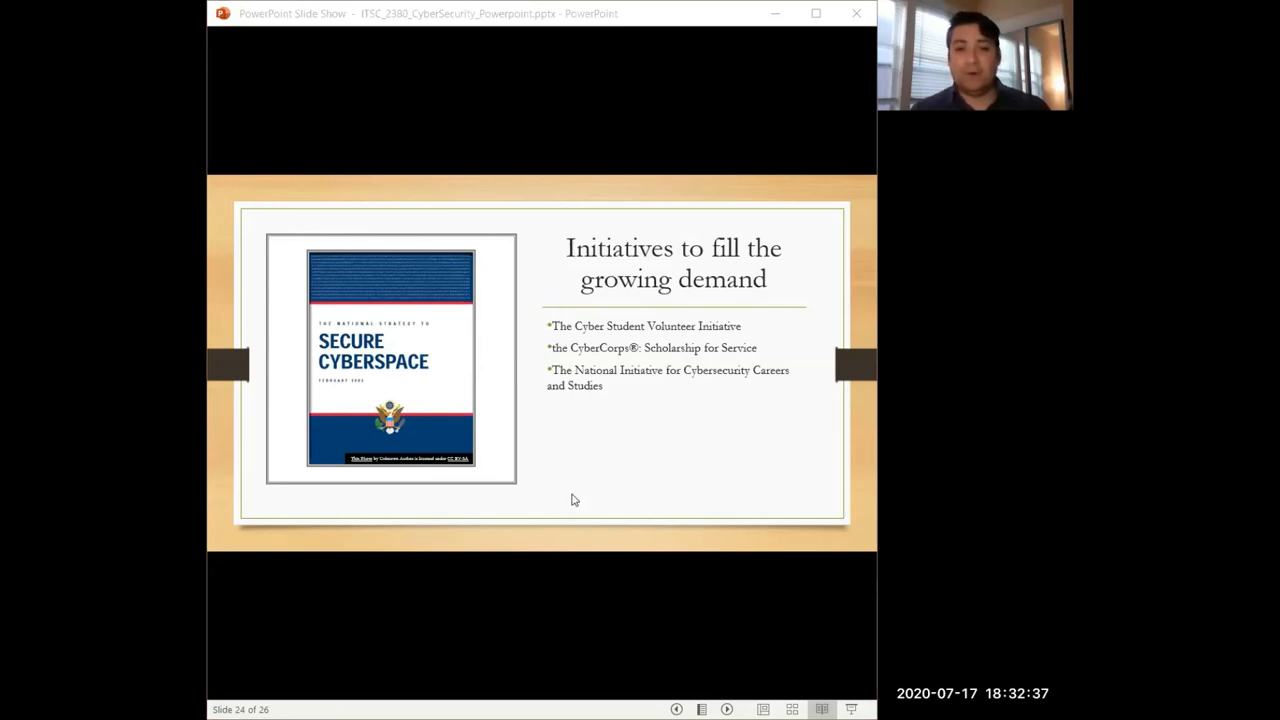
pyautogui.moveTo(614, 496)
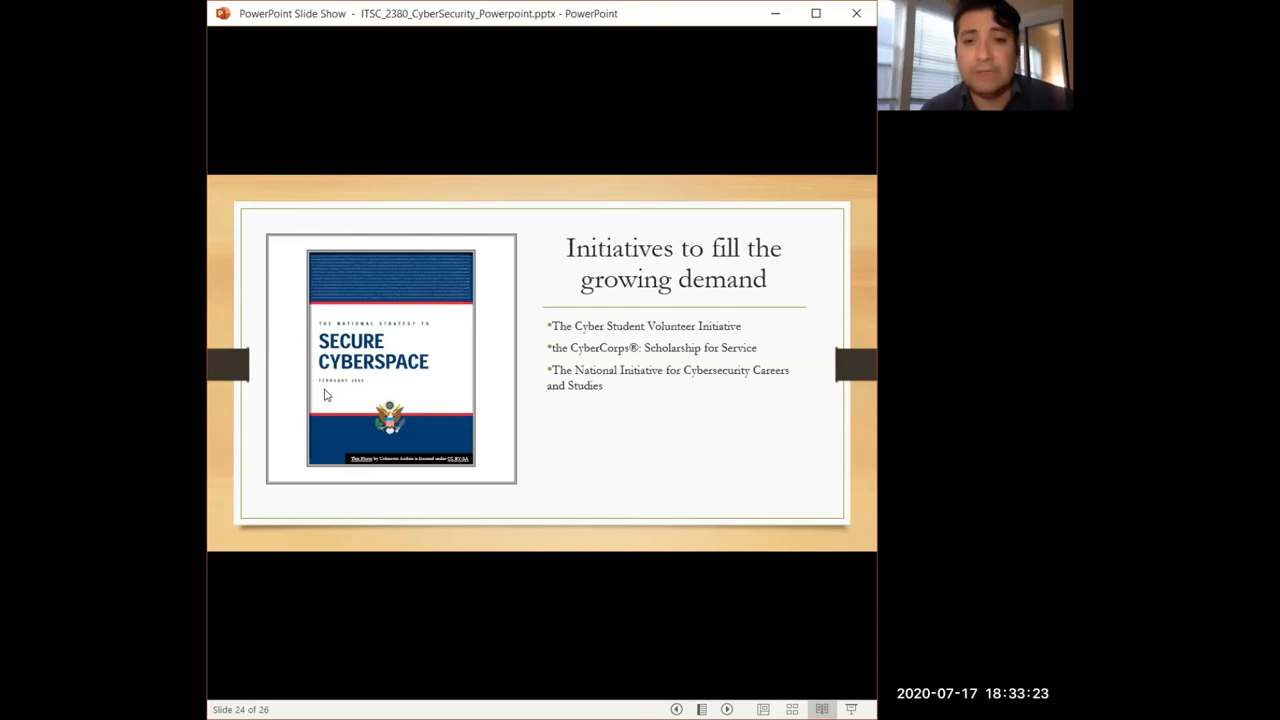
pyautogui.moveTo(304, 352)
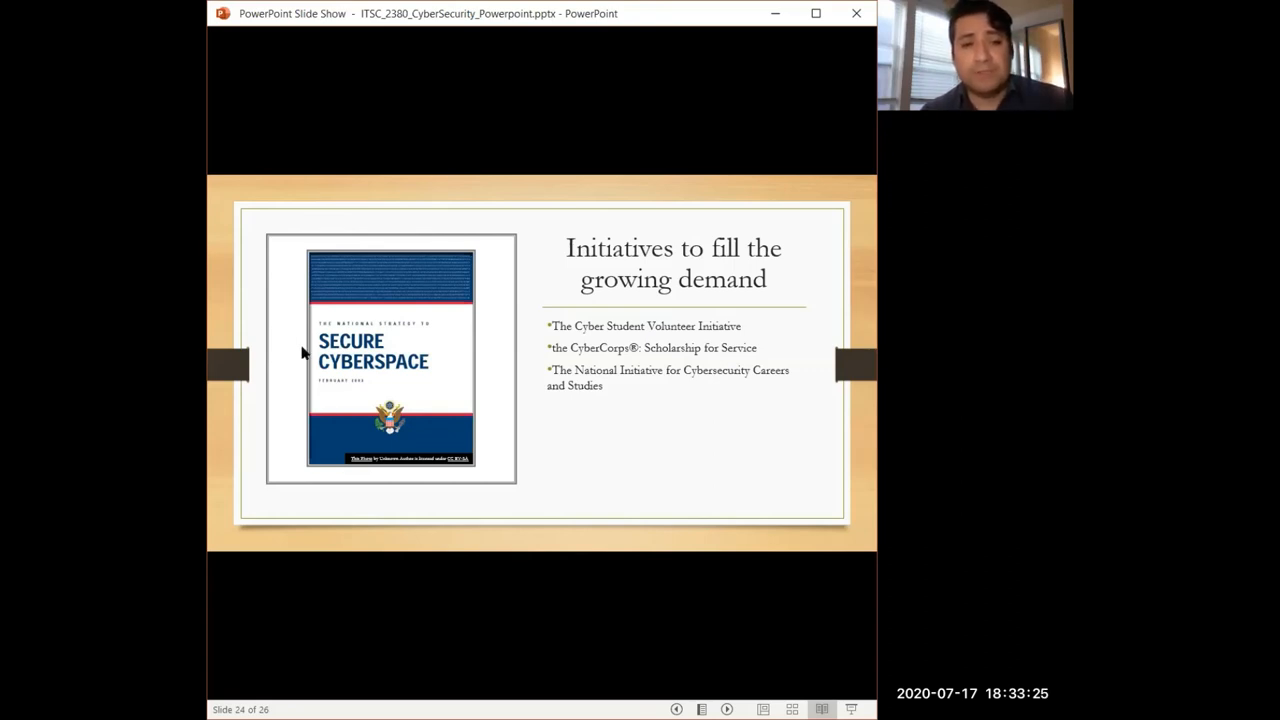